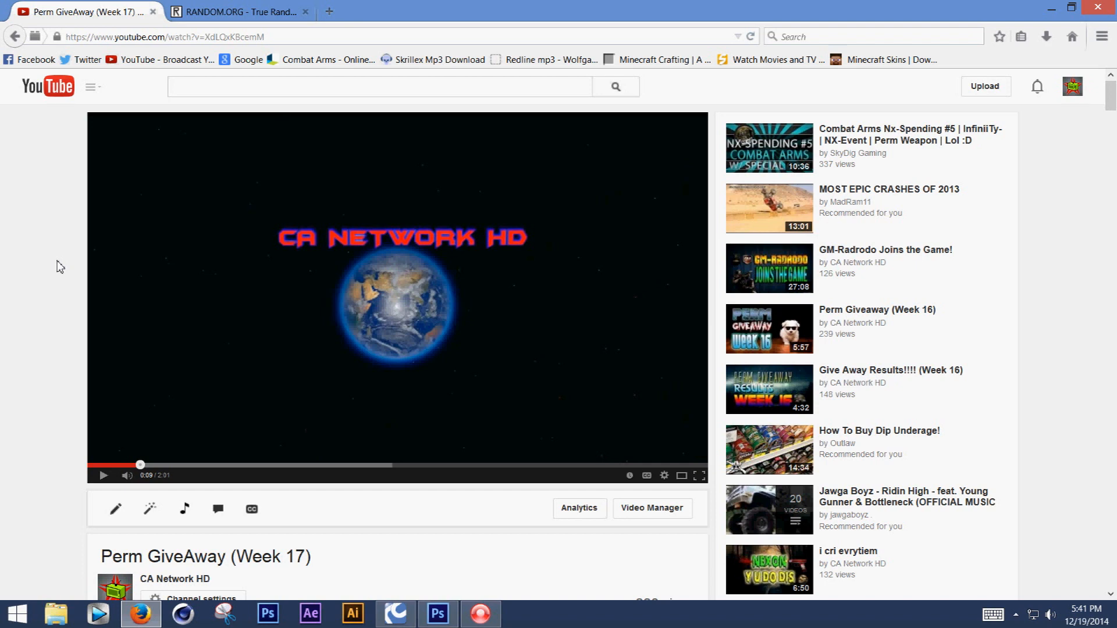
Scroll to the video's comments and select the 103 comment count.
scroll("down", 3)
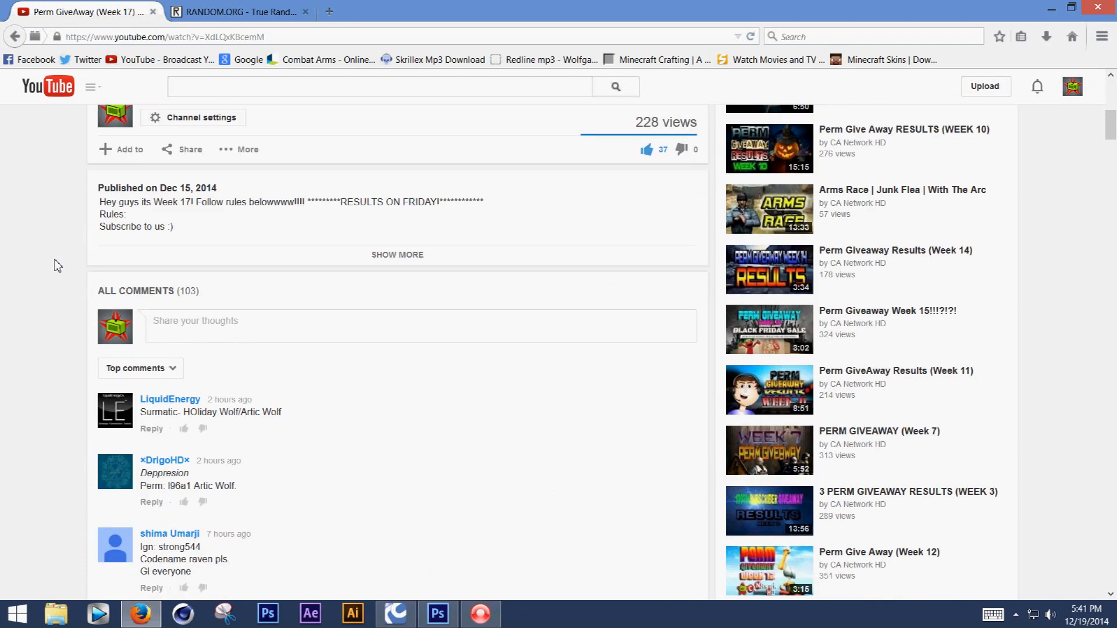
double_click(188, 291)
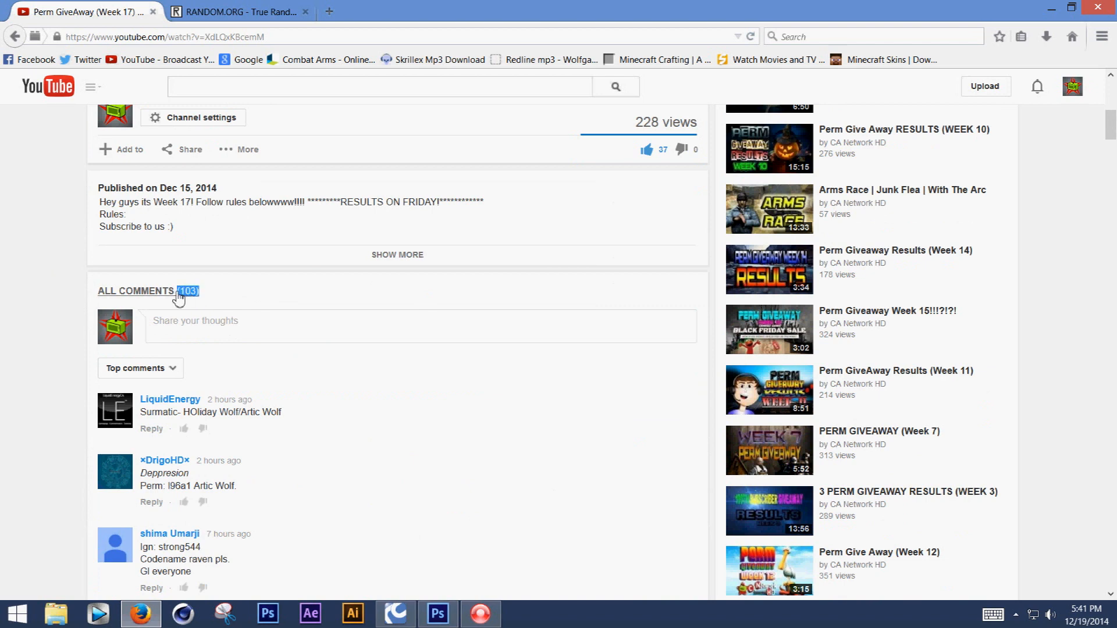
mouse_move(92, 276)
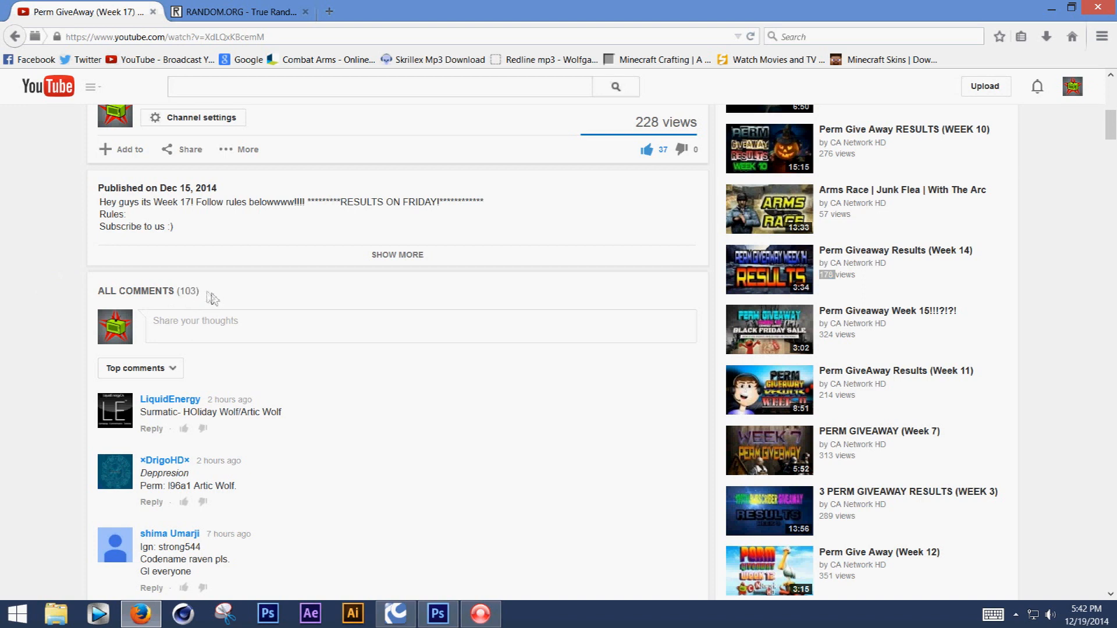
mouse_move(206, 301)
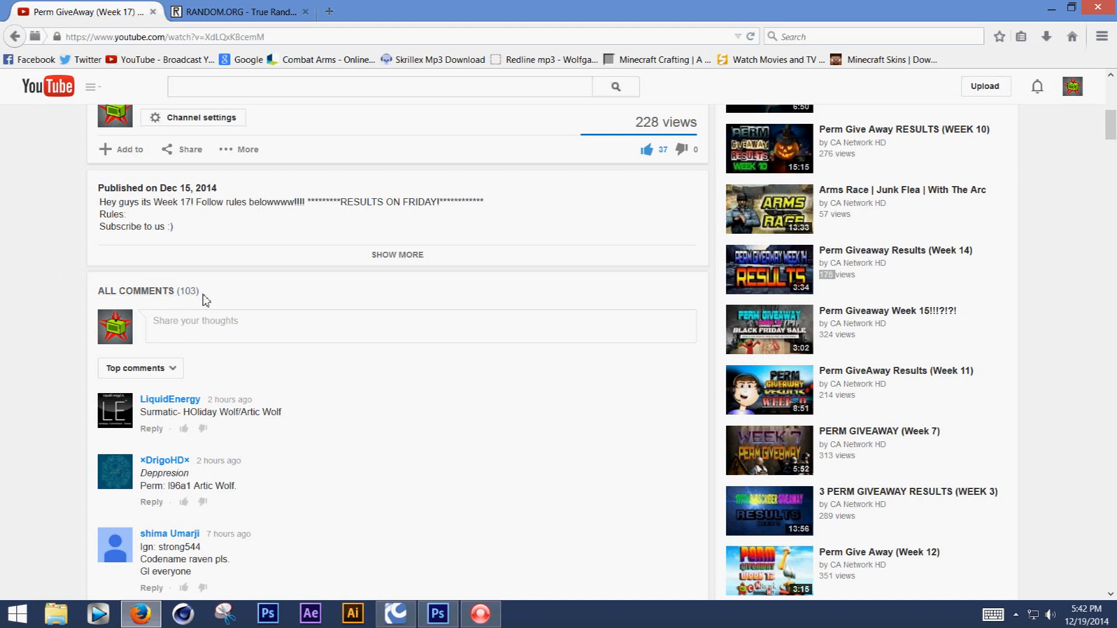
mouse_move(47, 283)
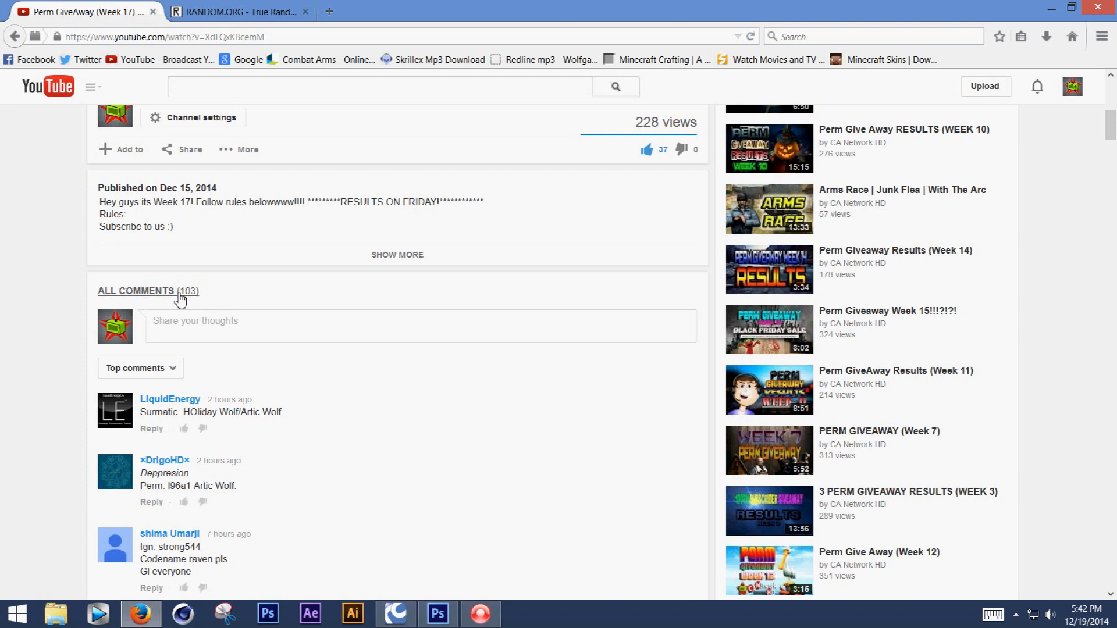
mouse_move(205, 297)
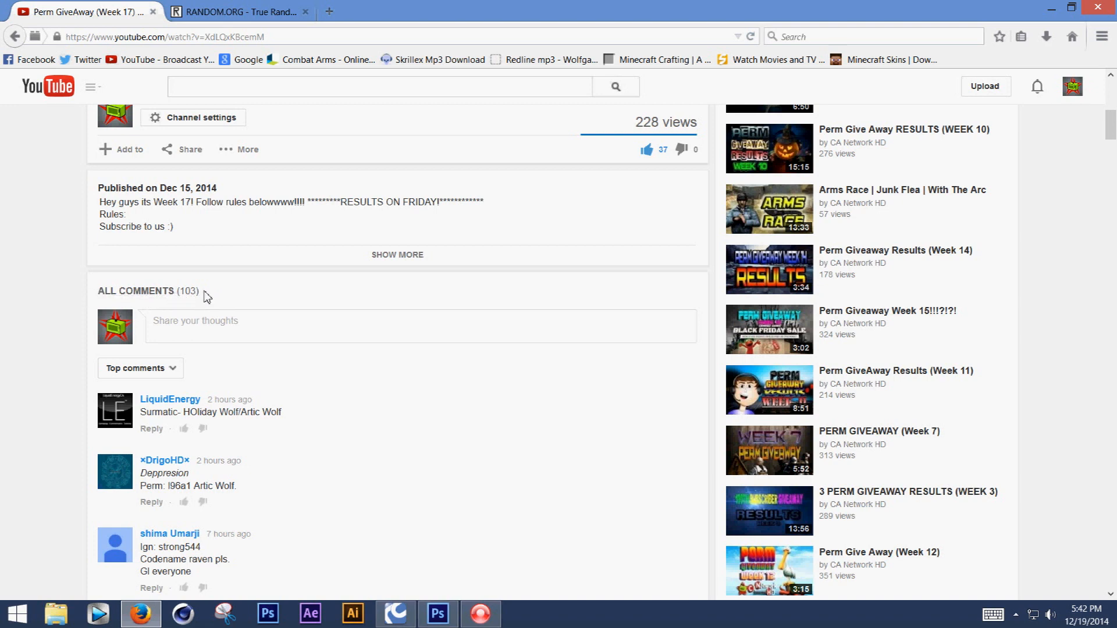
double_click(146, 291)
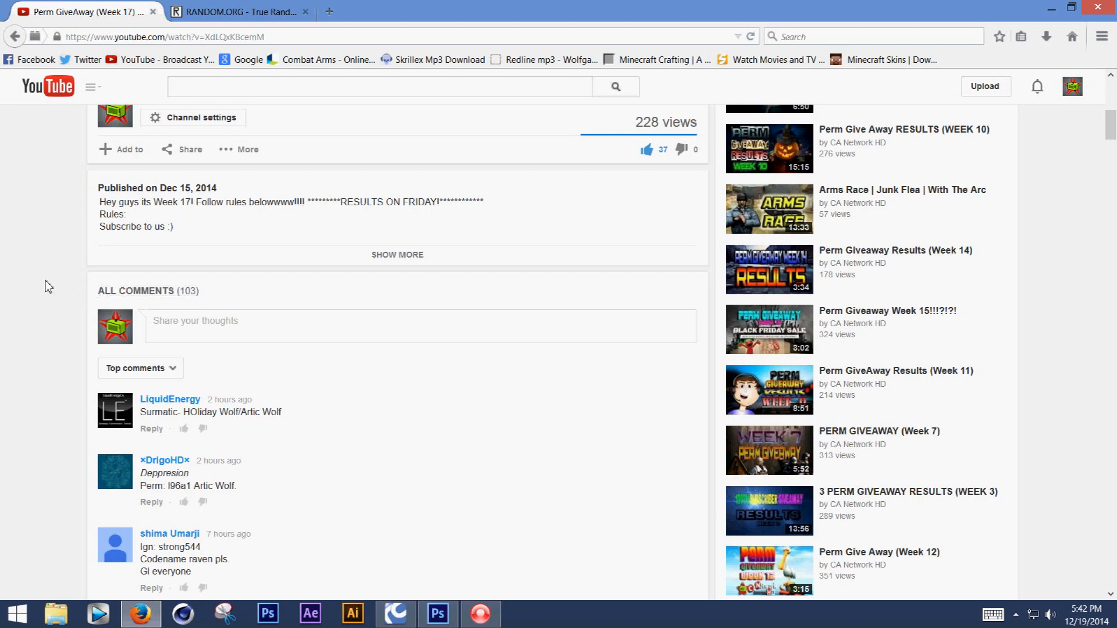
mouse_move(35, 267)
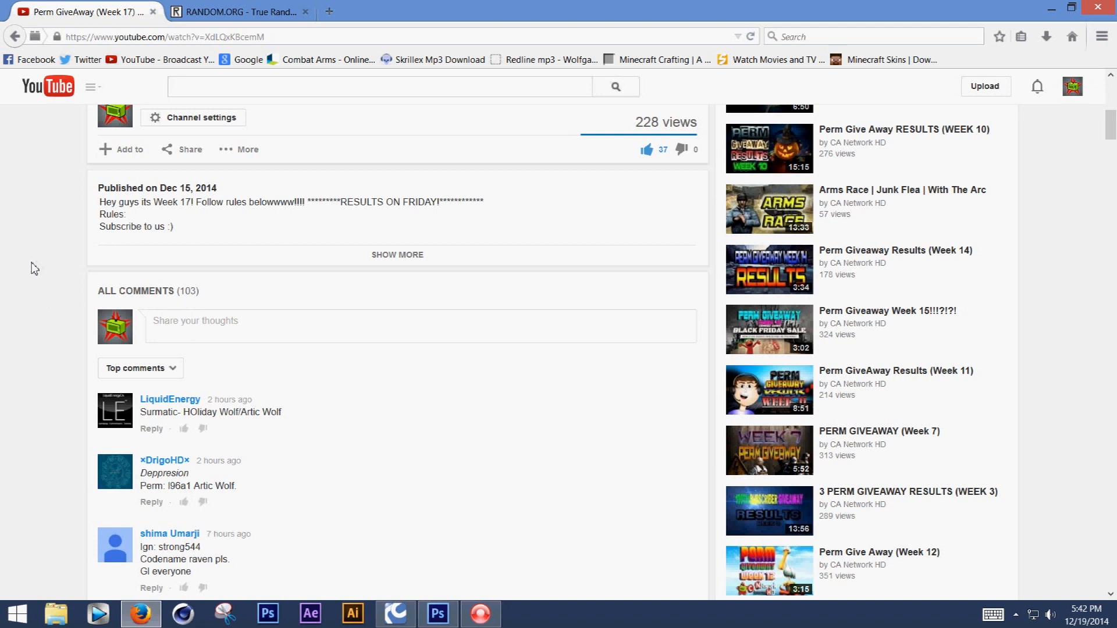
mouse_move(222, 33)
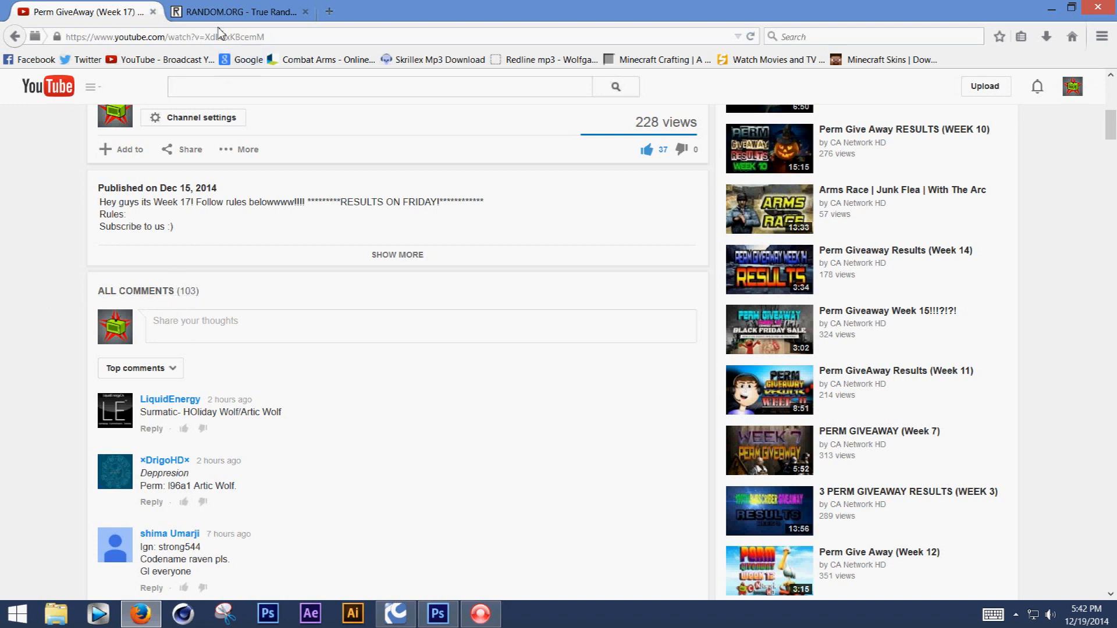
Sort comments by Newest first and scroll until the oldest entries load.
scroll("down", 3)
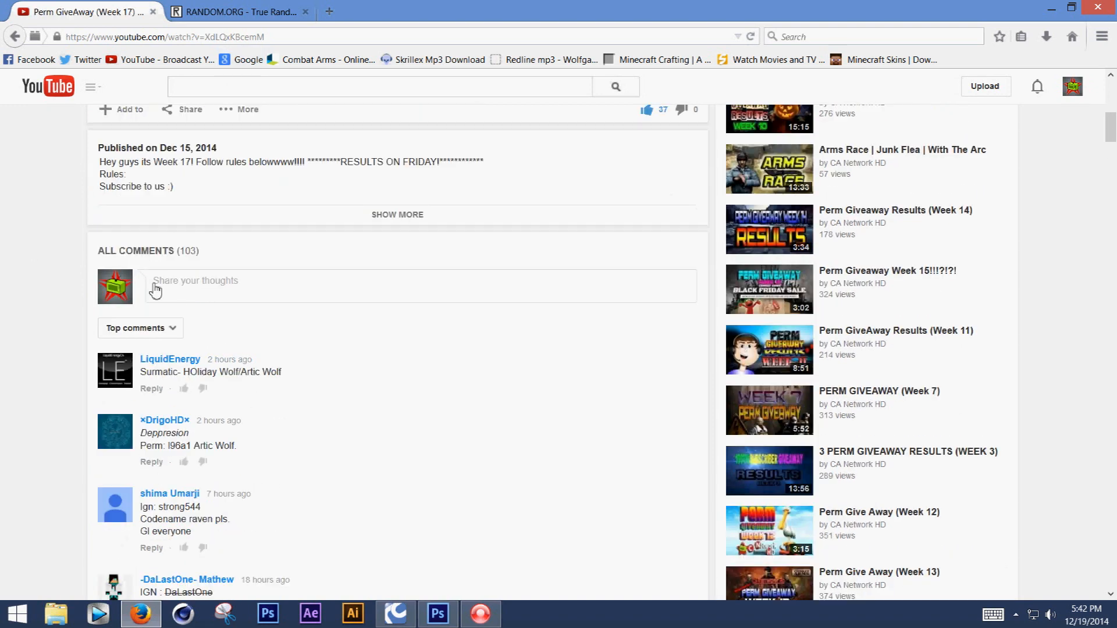
left_click(136, 328)
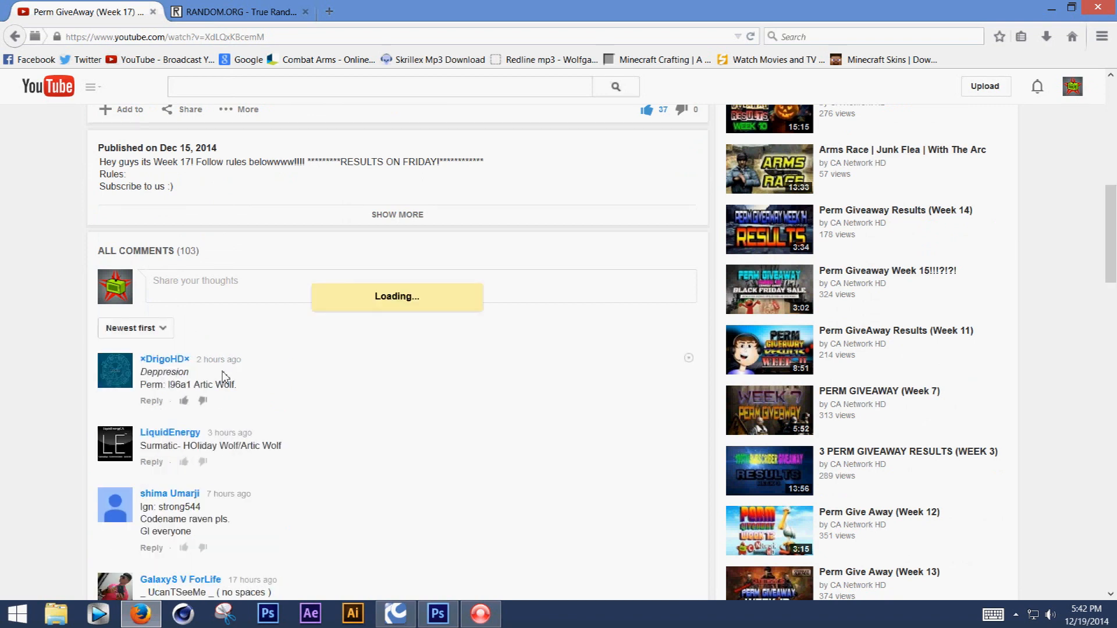
scroll("down", 3)
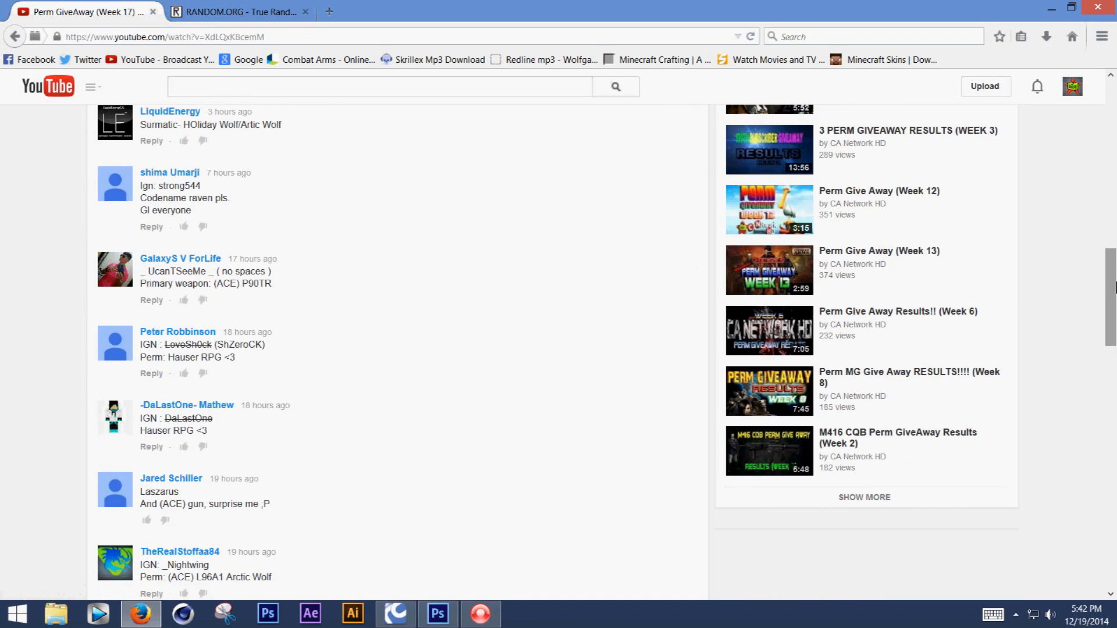
scroll("down", 3)
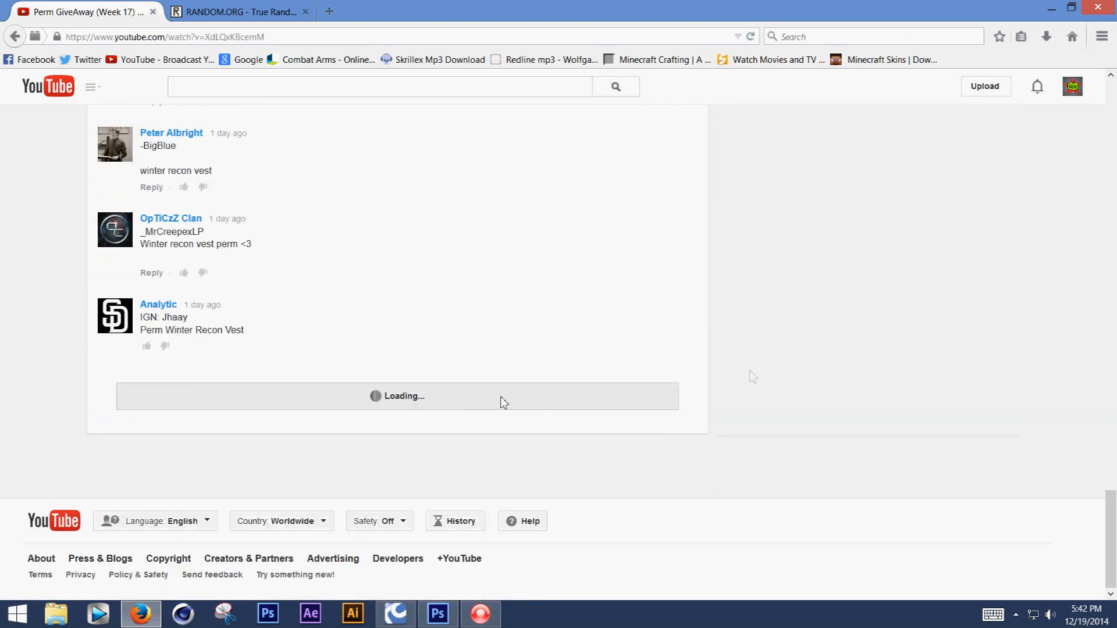
scroll("down", 3)
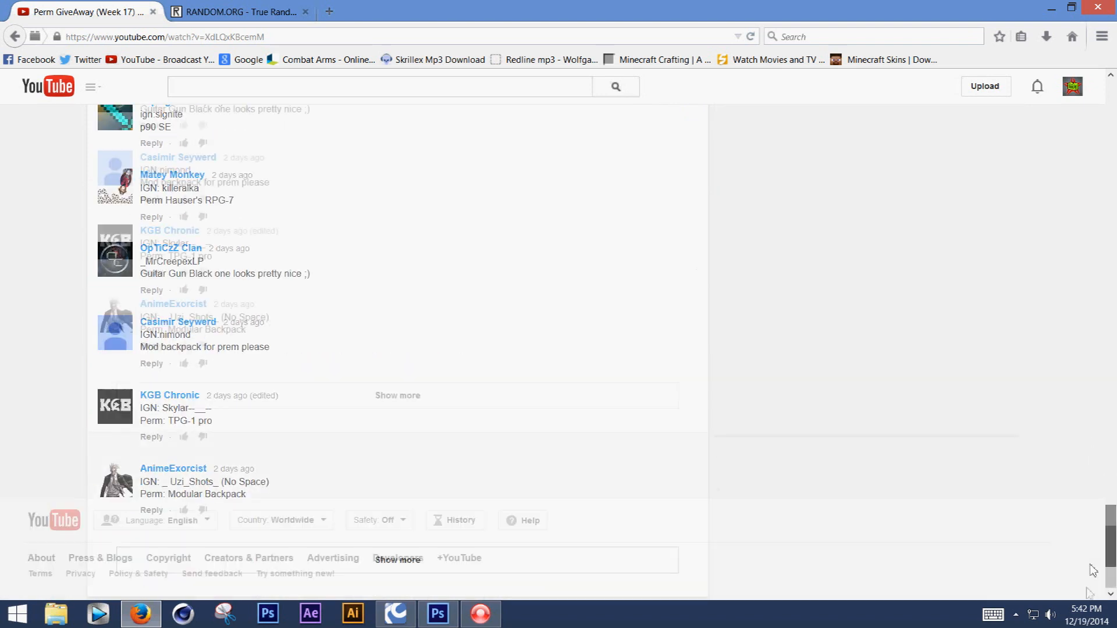
scroll("down", 3)
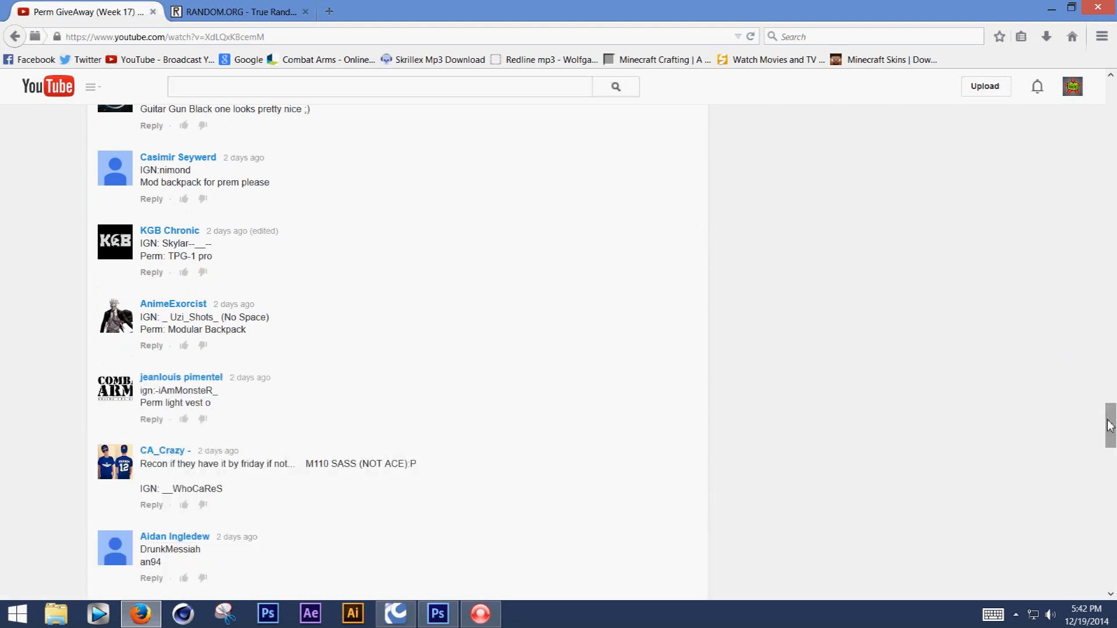
scroll("down", 3)
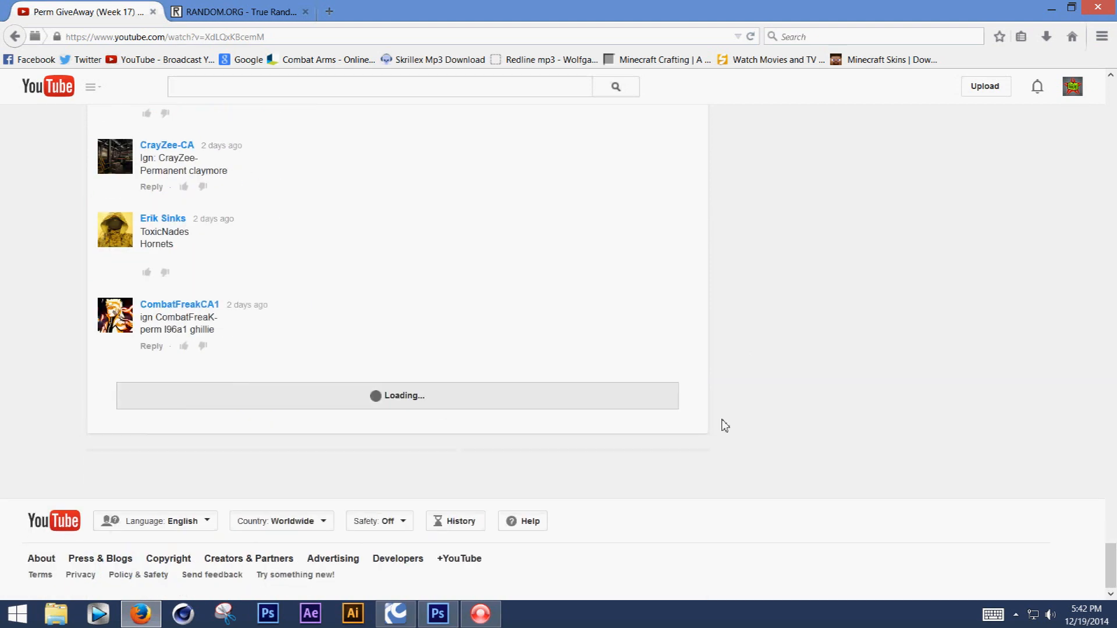
scroll("down", 3)
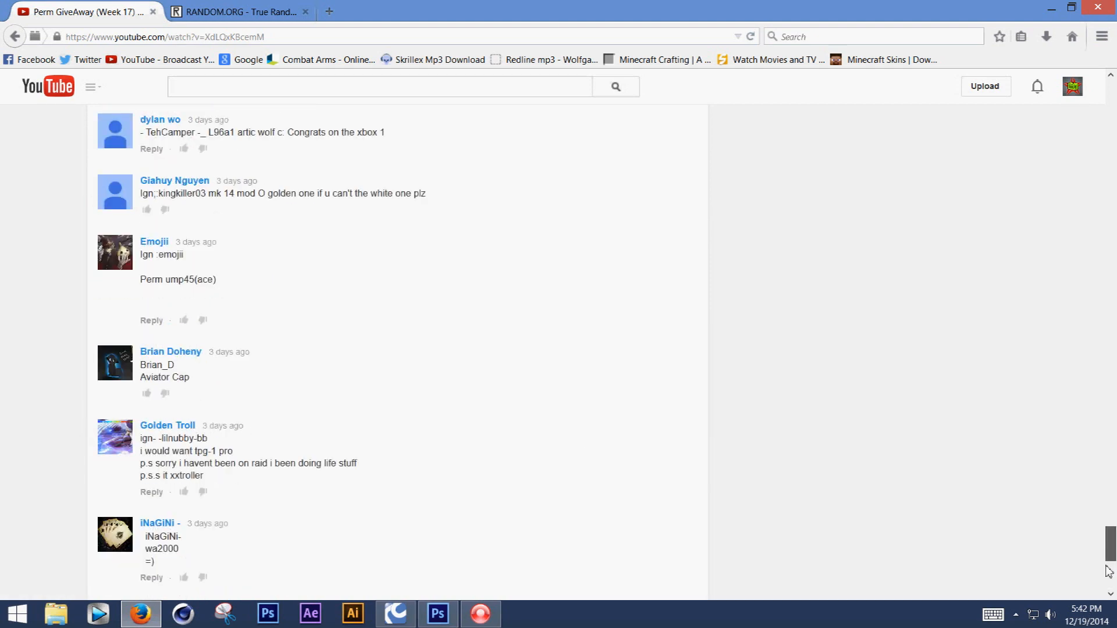
scroll("down", 3)
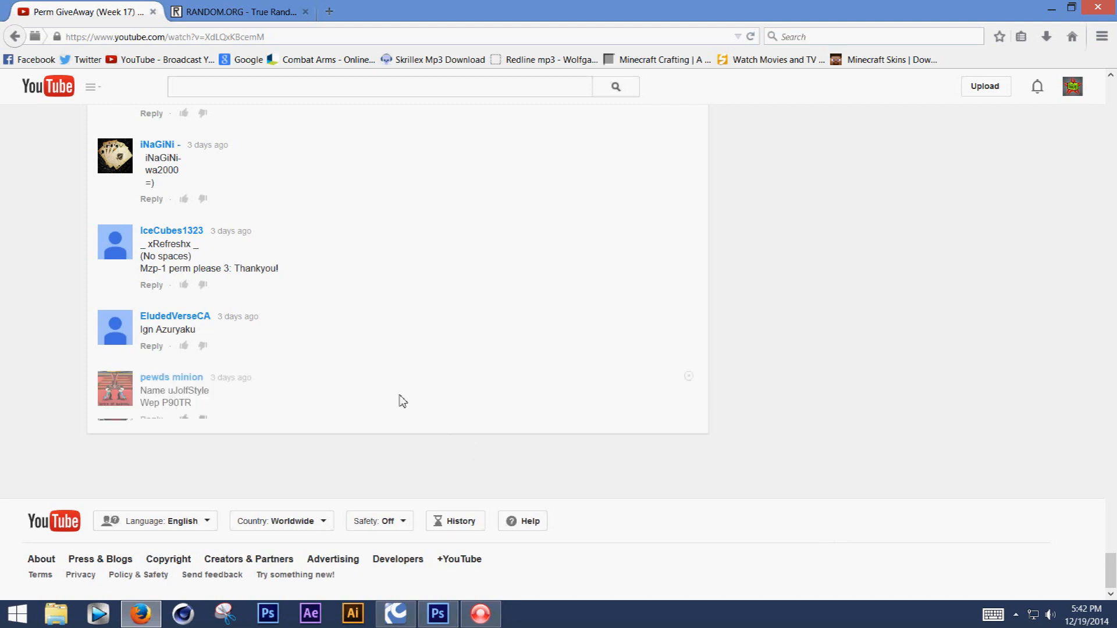
scroll("down", 3)
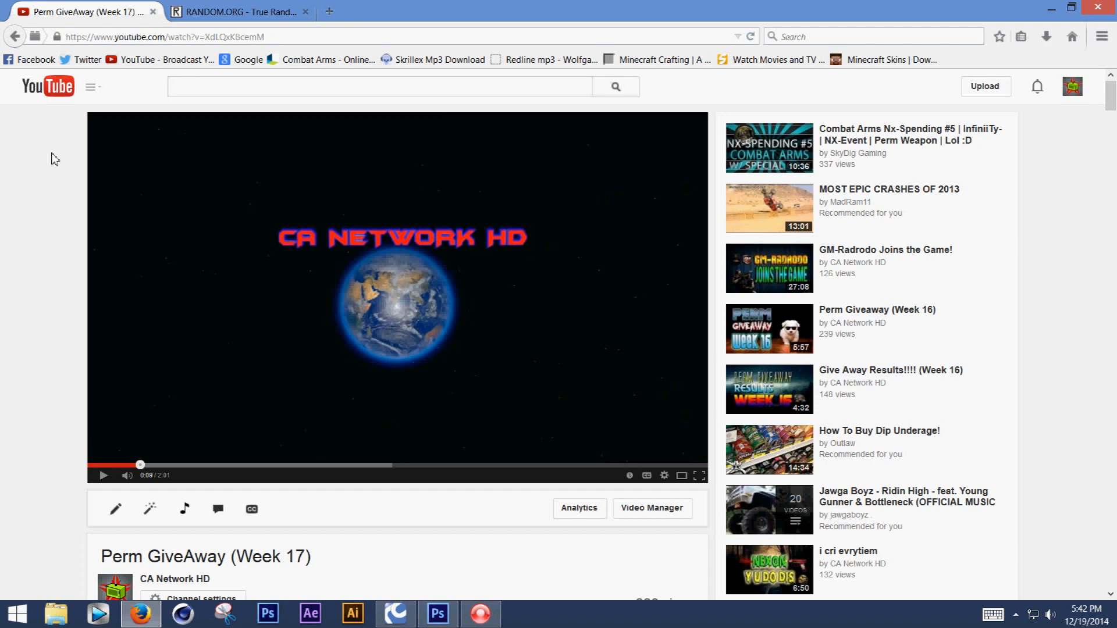
mouse_move(51, 156)
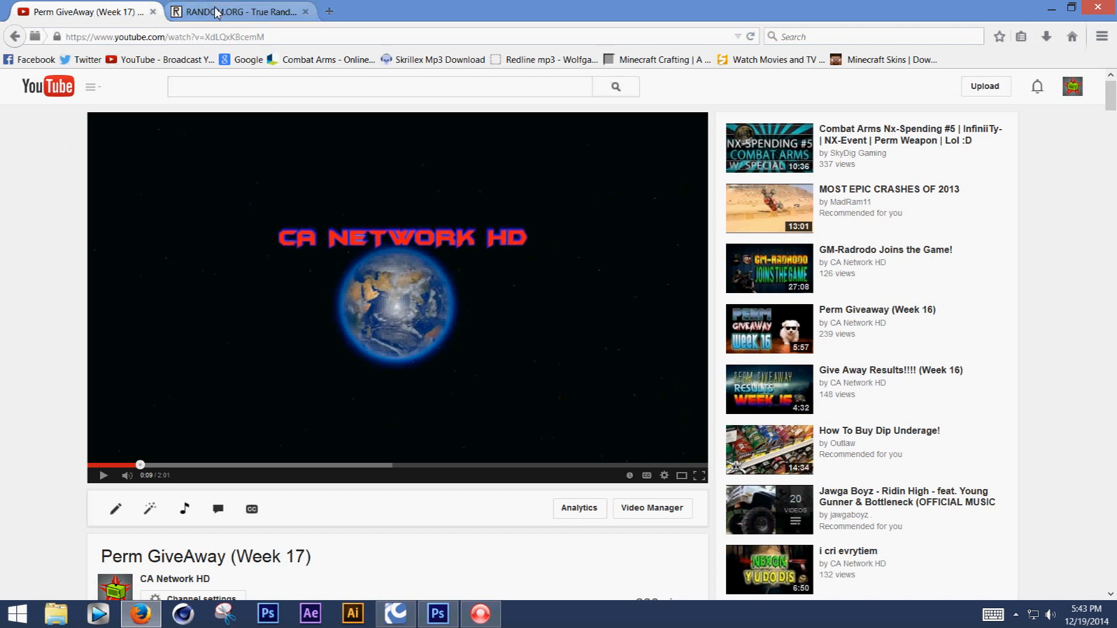
Generate a 1–100 number on RANDOM.ORG, getting 49, then return to the video.
left_click(239, 12)
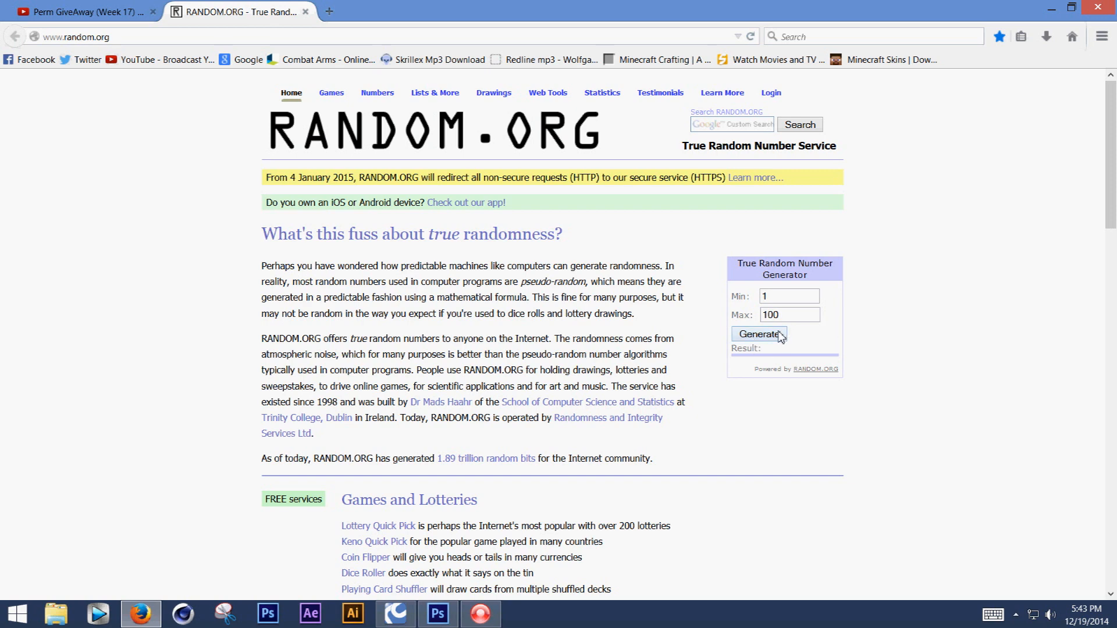
left_click(759, 334)
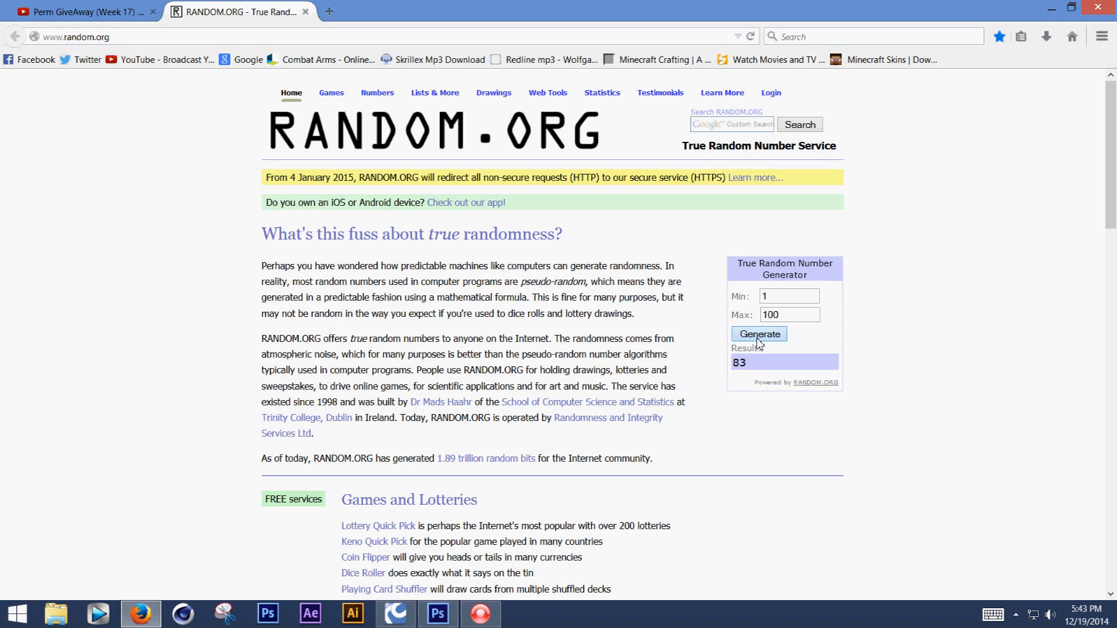
left_click(759, 333)
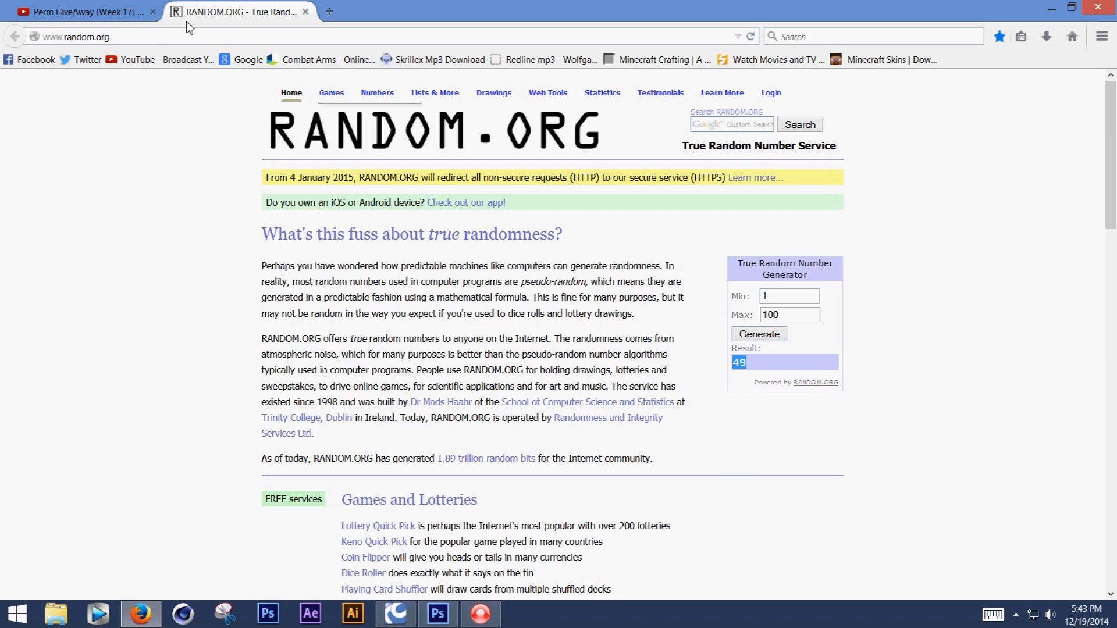
left_click(78, 12)
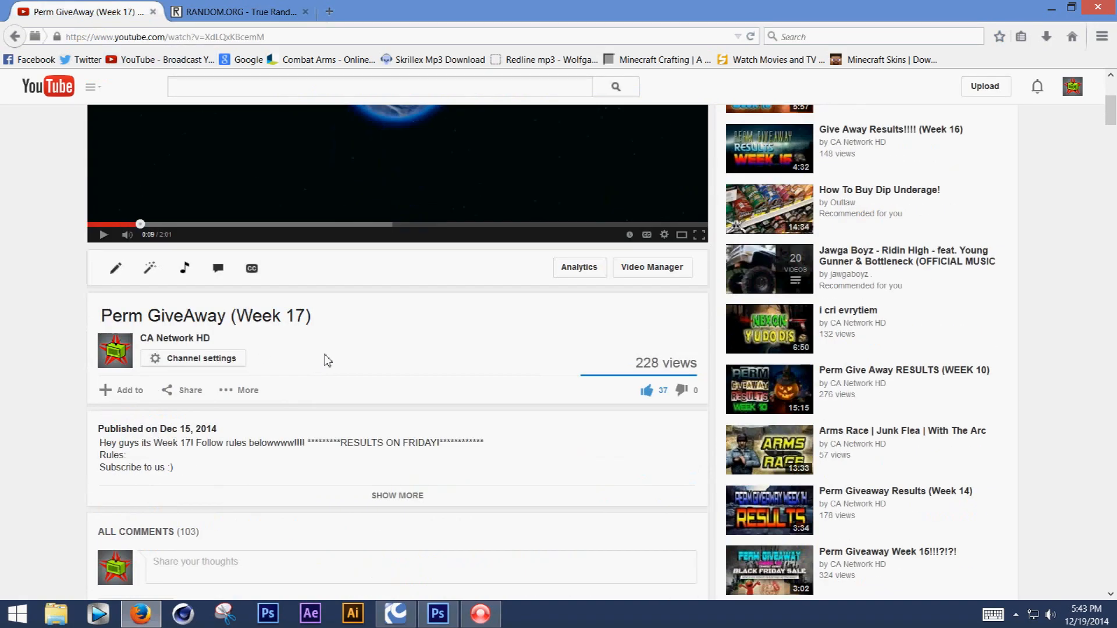
Scroll to the winner's comment asking for Max's Duals perm and highlight it.
scroll("down", 3)
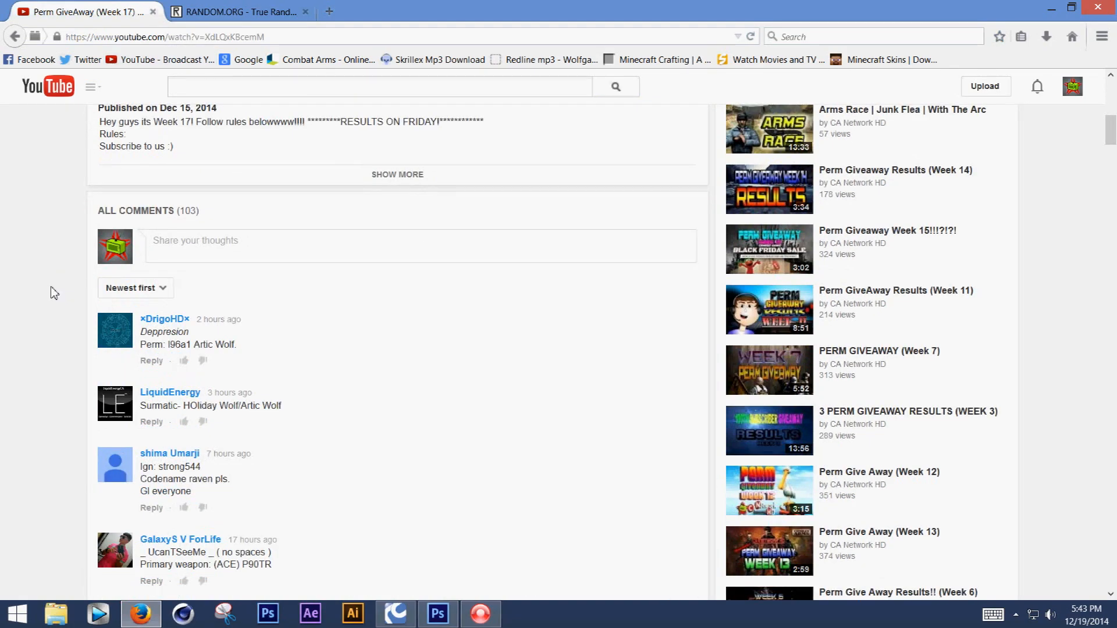
scroll("down", 3)
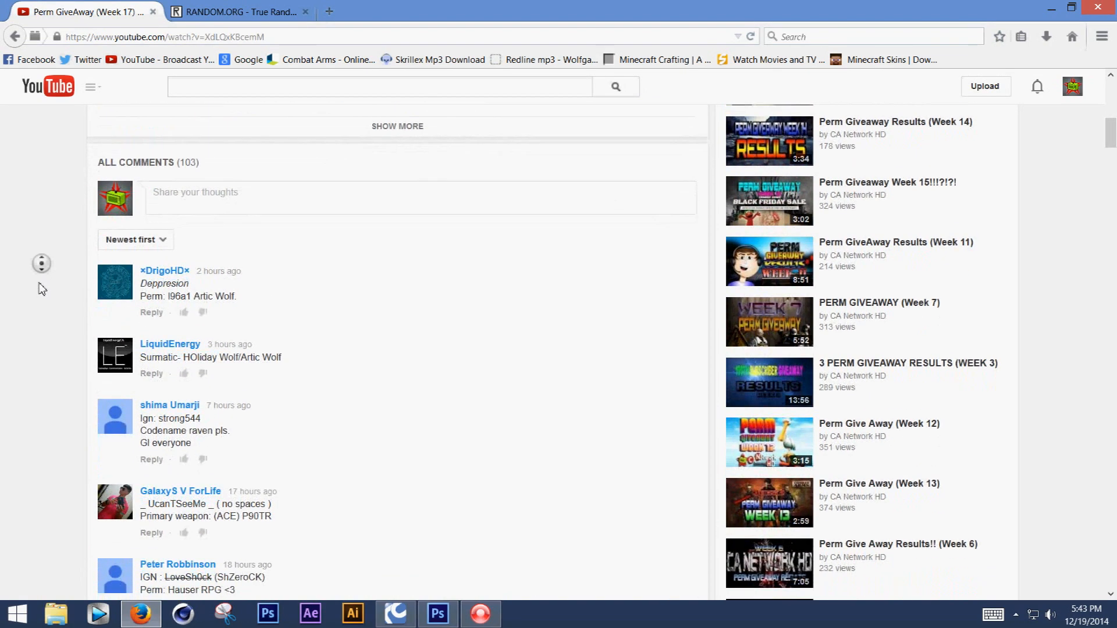
scroll("down", 3)
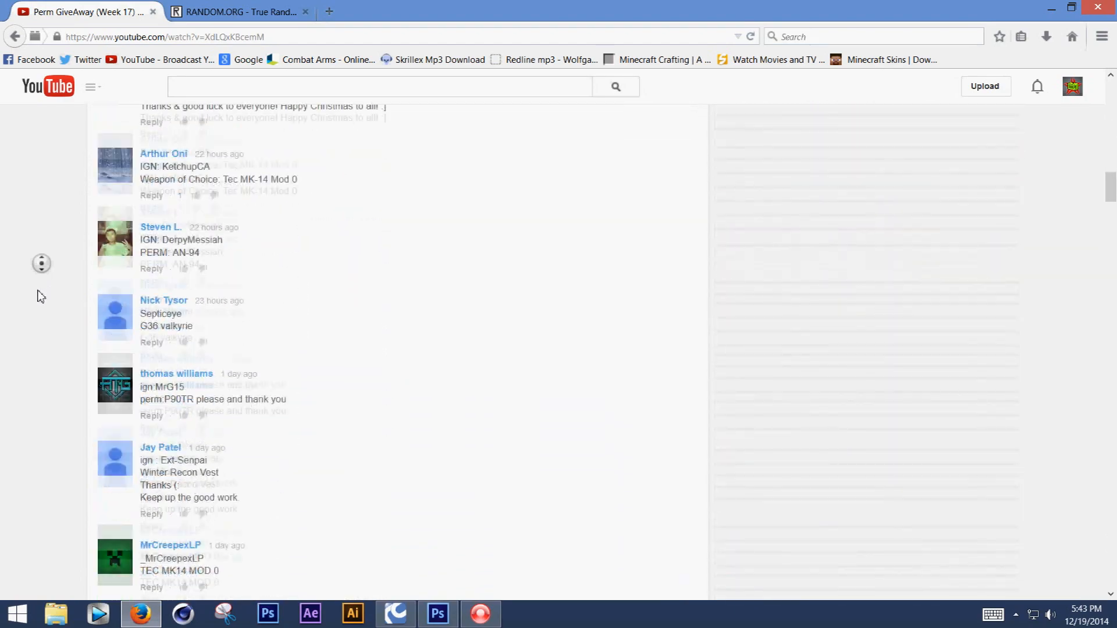
scroll("down", 3)
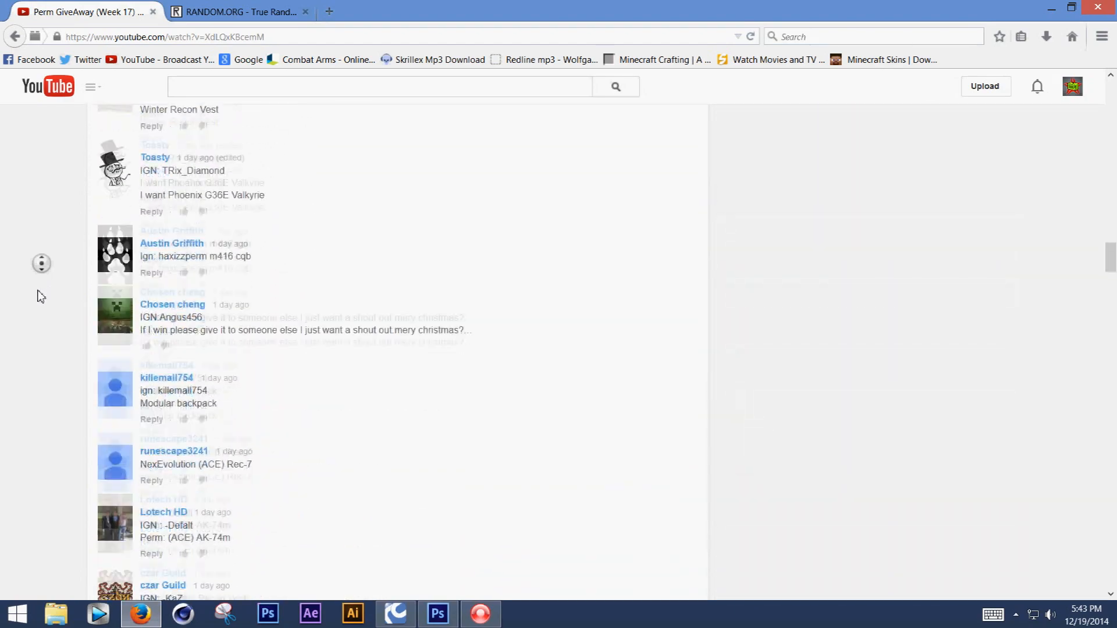
scroll("down", 3)
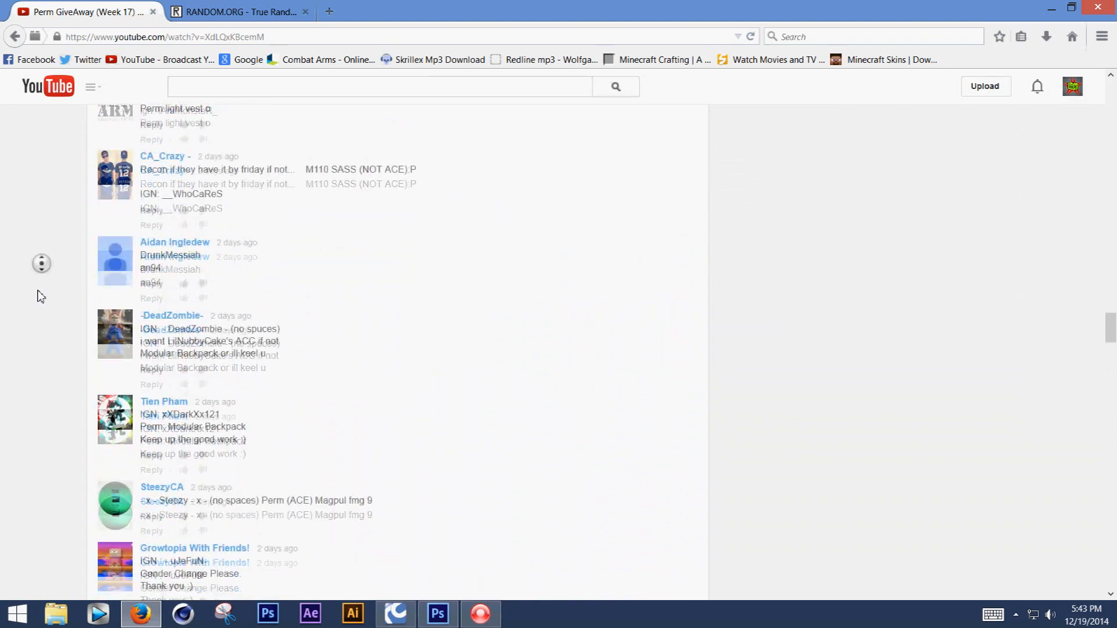
scroll("down", 3)
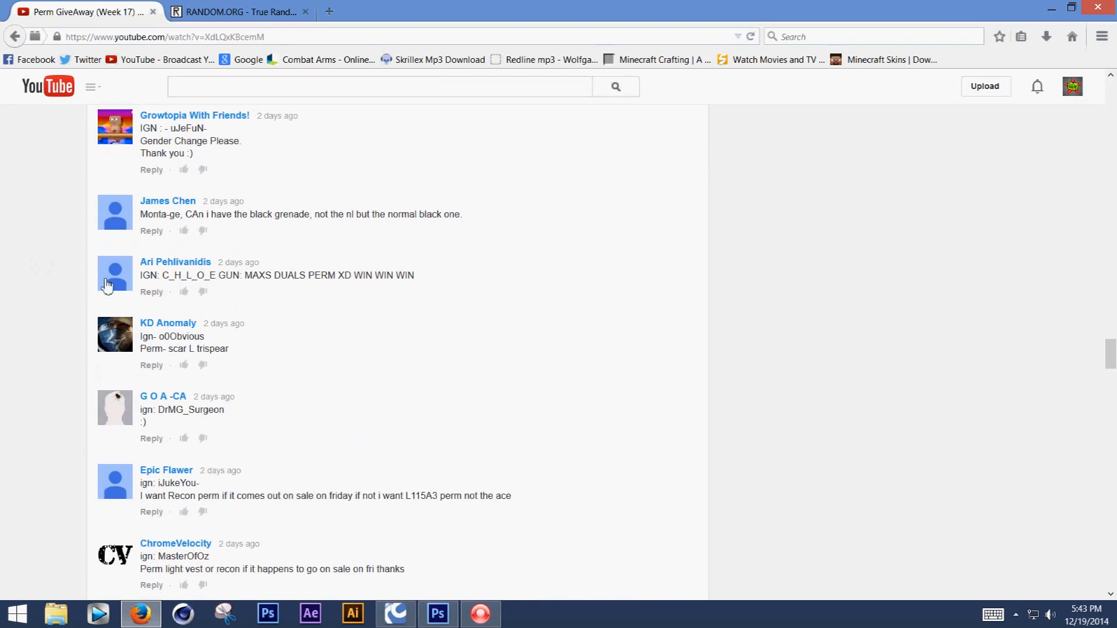
left_click_drag(140, 275, 413, 275)
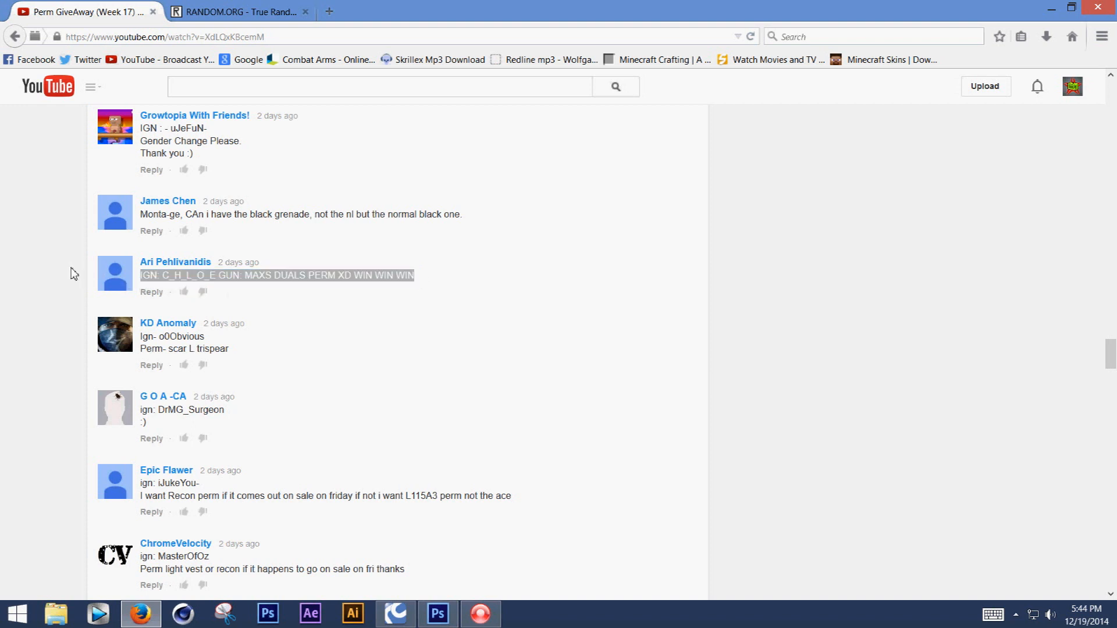
left_click(175, 262)
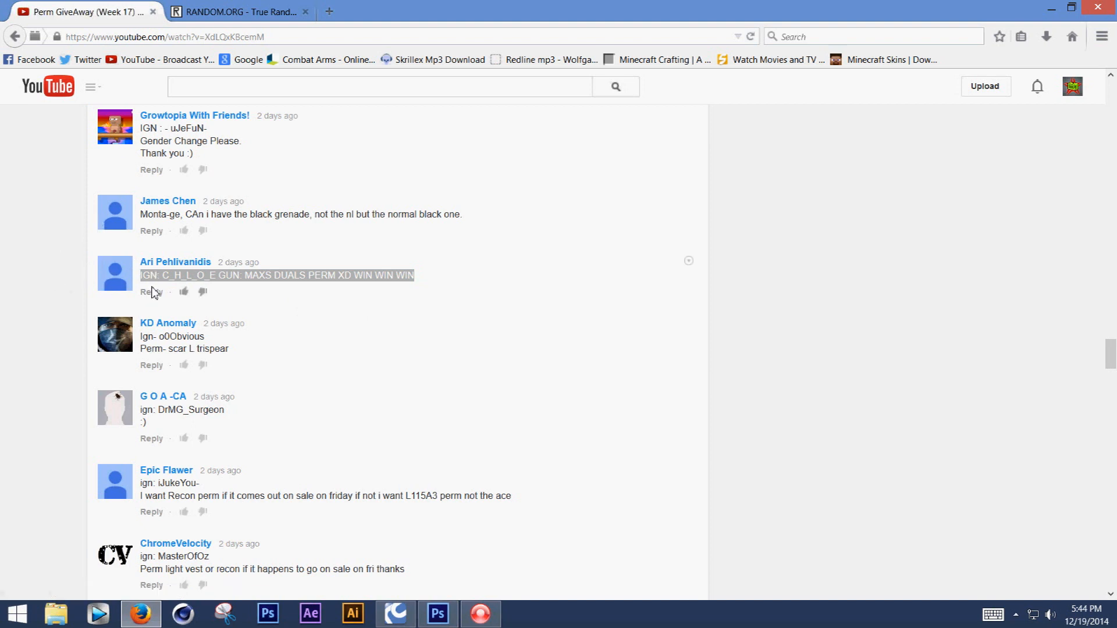
mouse_move(135, 258)
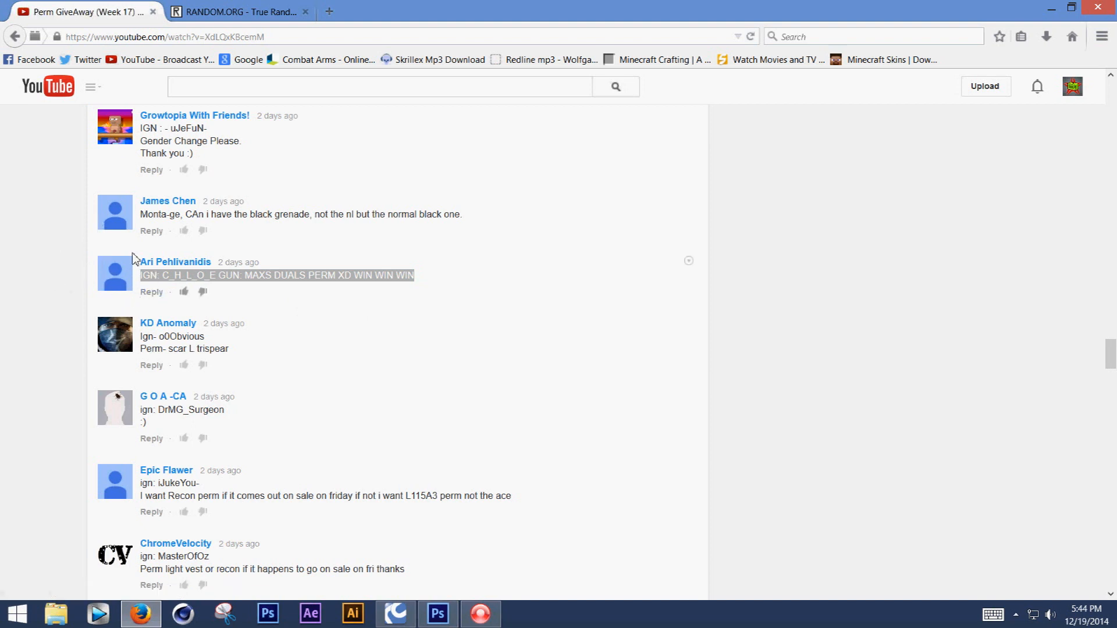
mouse_move(417, 288)
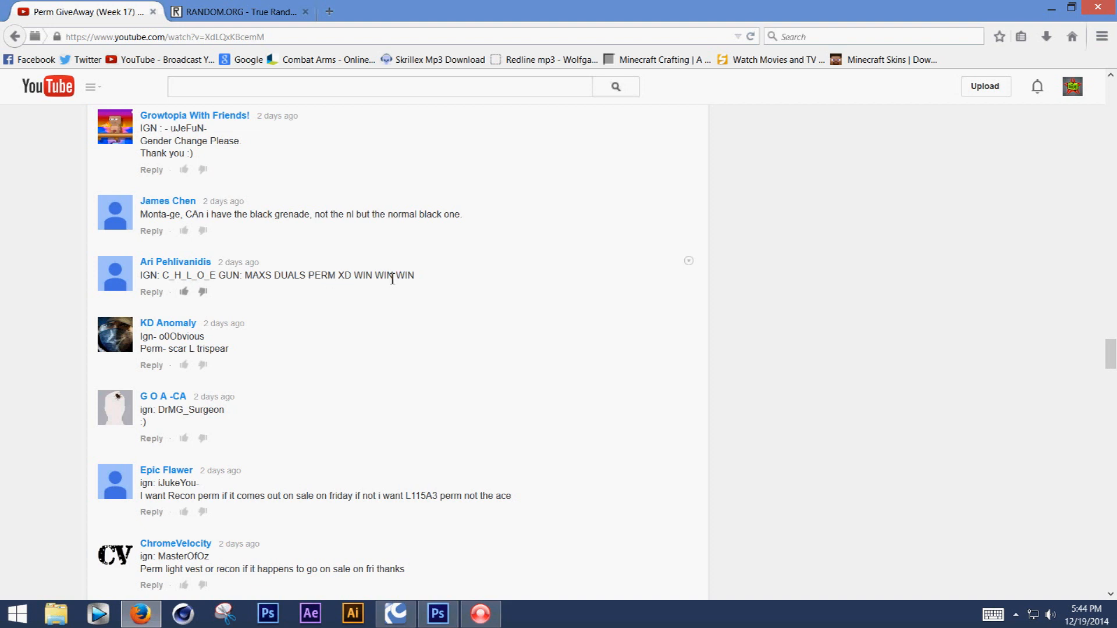
mouse_move(247, 272)
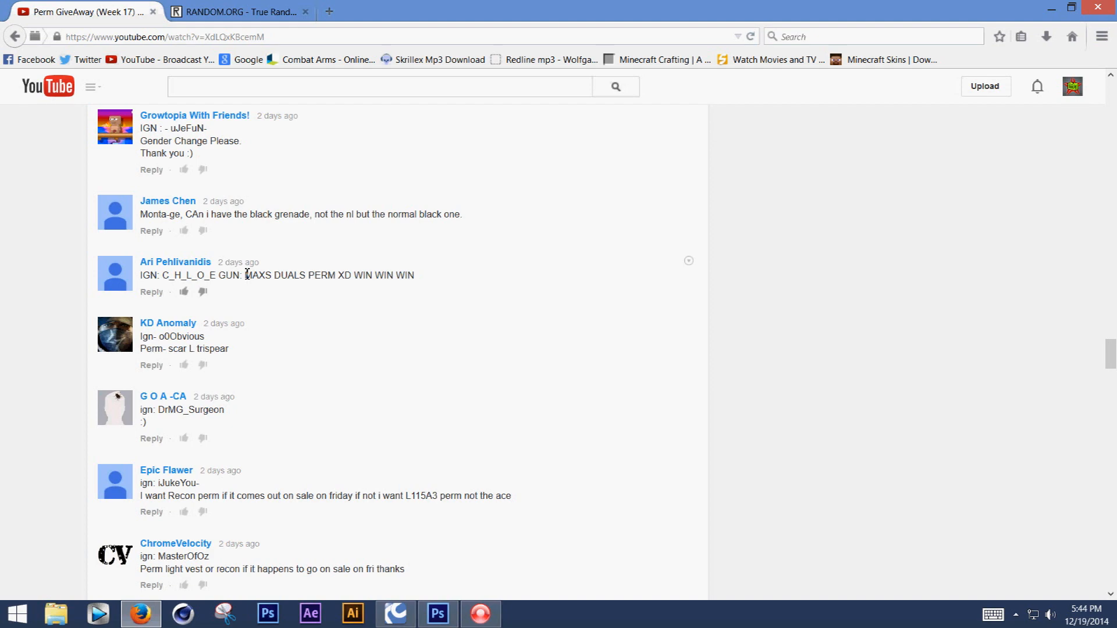
left_click(394, 613)
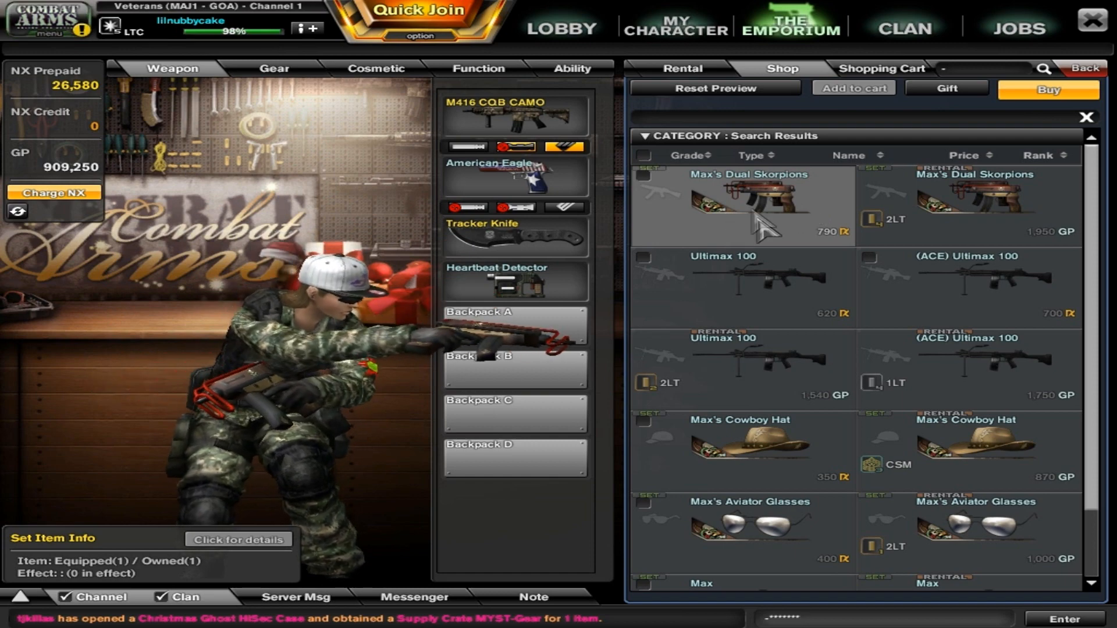
Start gifting Max's Dual Skorpions and verify the winner's player name as recipient.
left_click(740, 207)
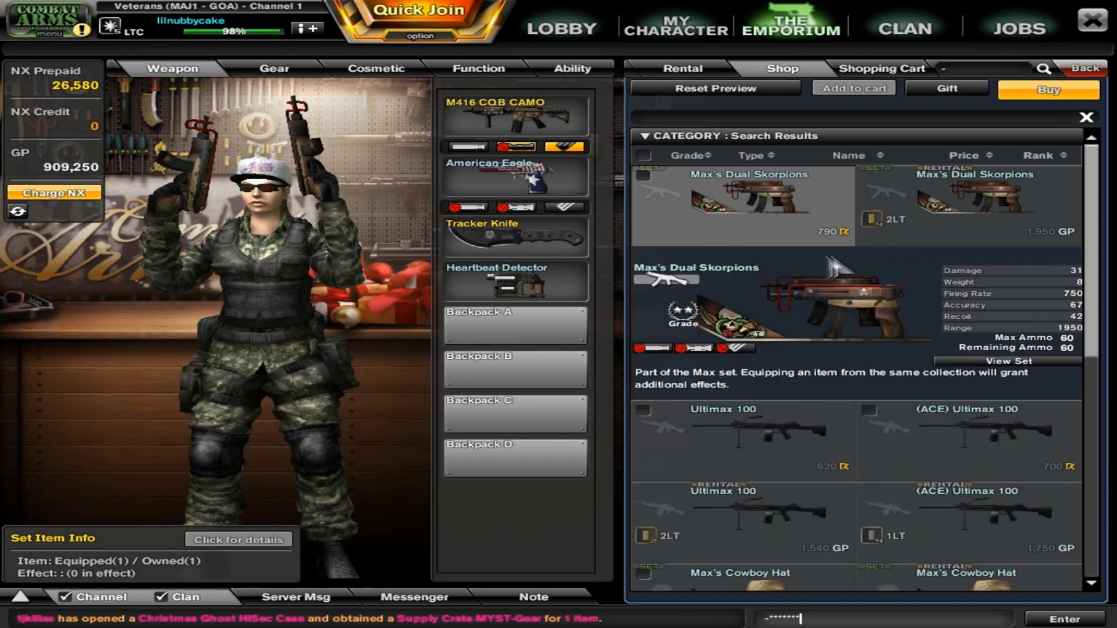
left_click(1047, 89)
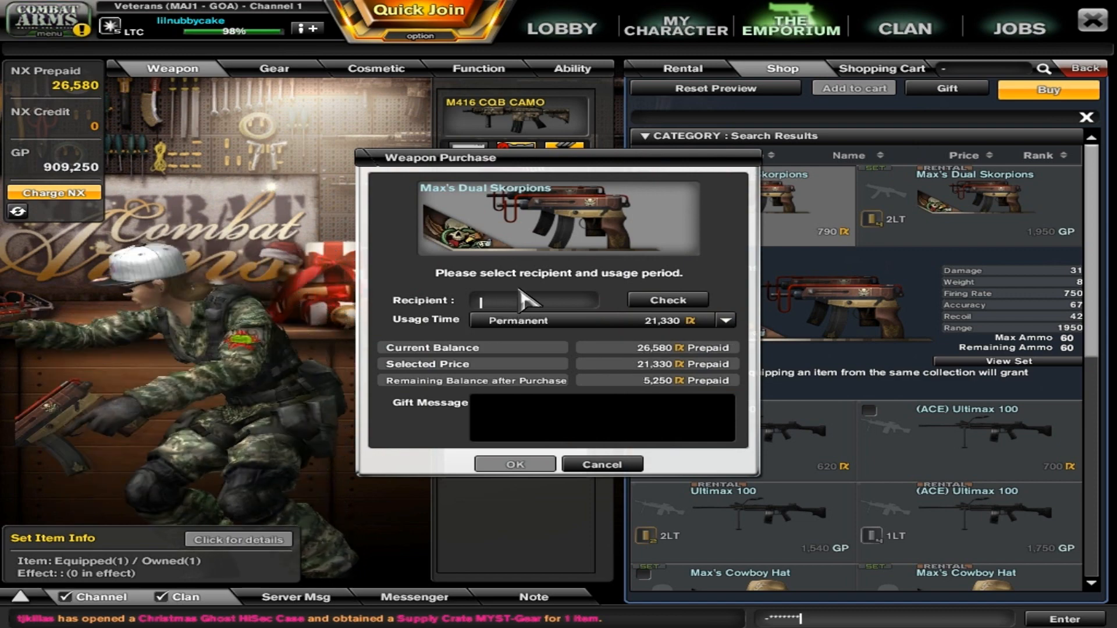
type("C_H_")
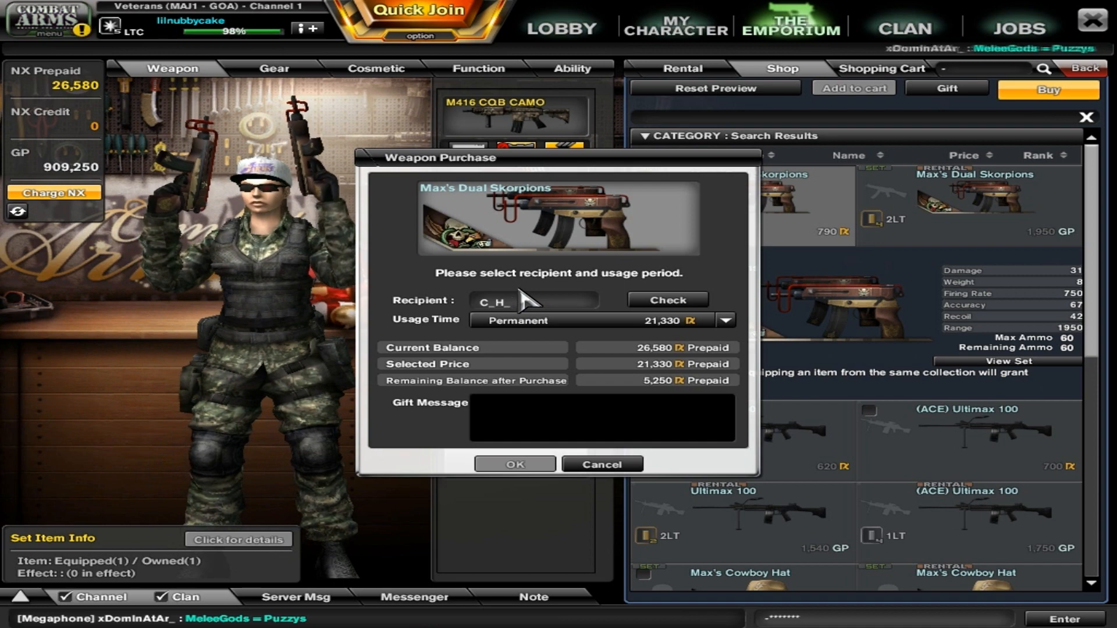
type("L")
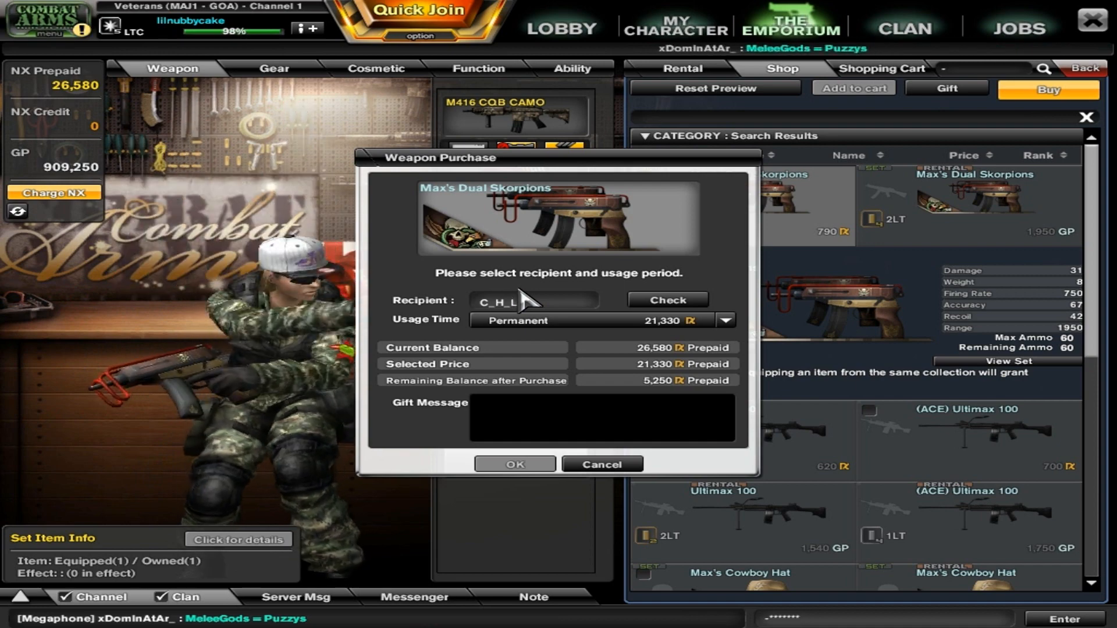
left_click(667, 299)
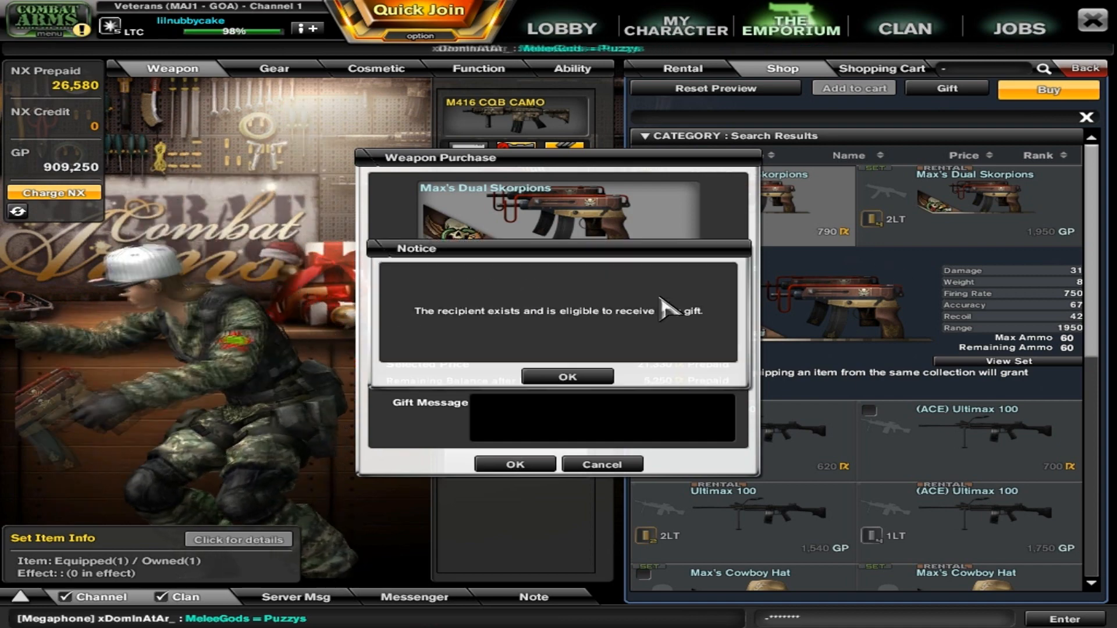
left_click(566, 377)
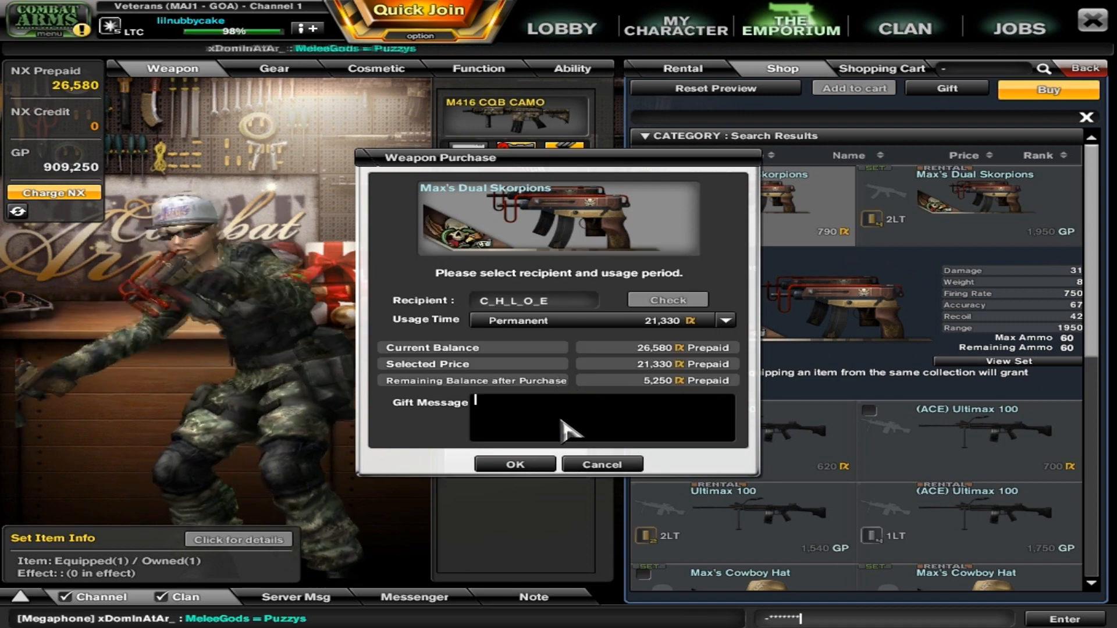
Add a Congrats gift message and confirm the permanent gift purchase.
type("Congrats! :)")
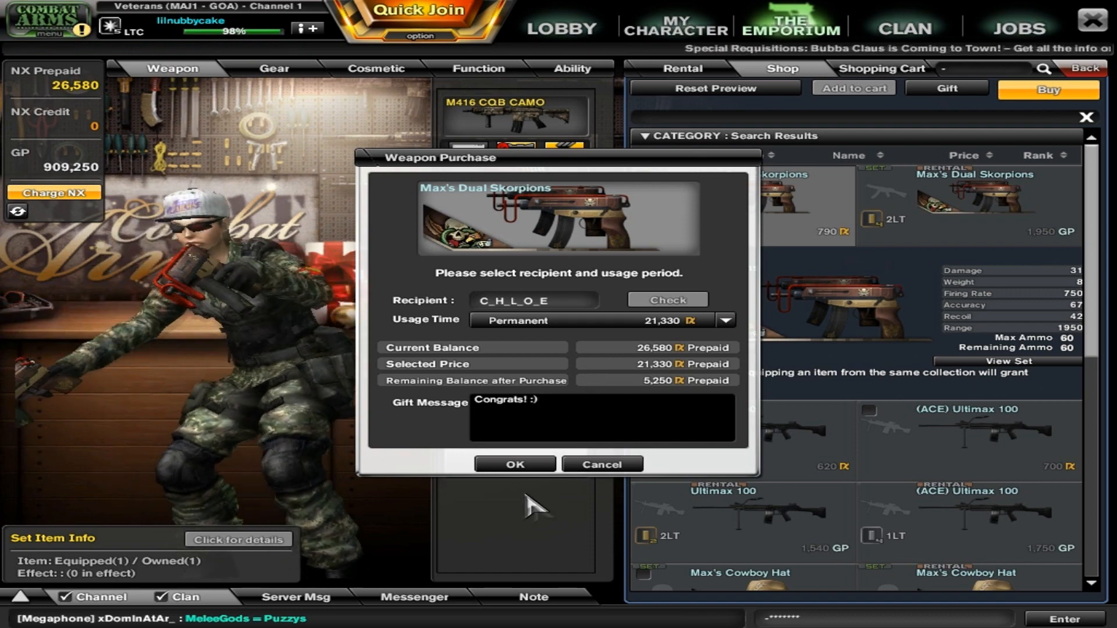
left_click(514, 464)
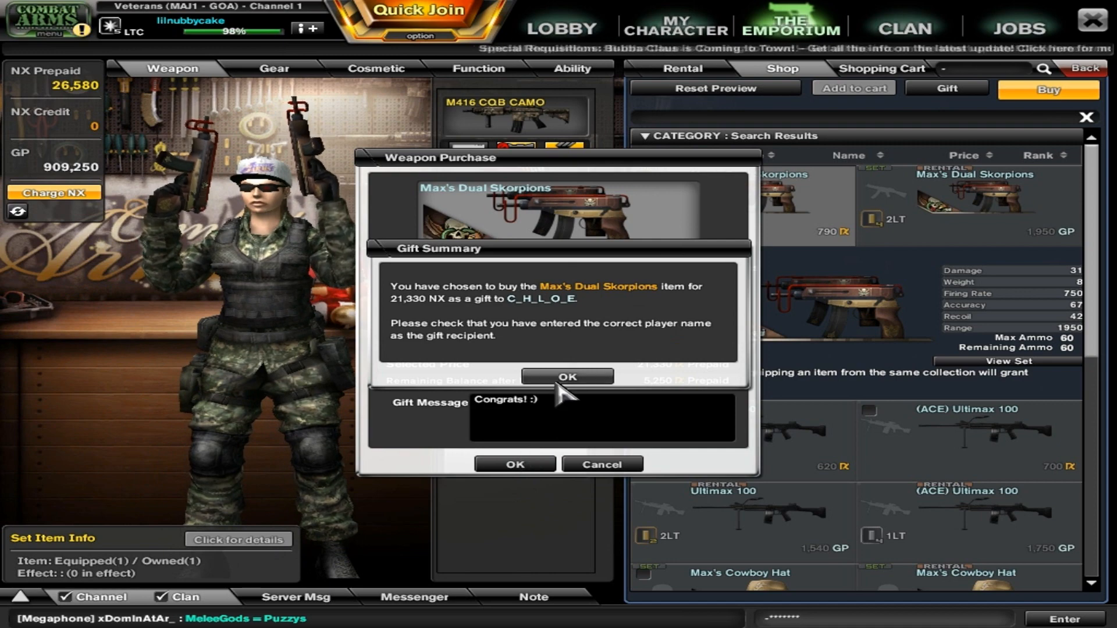
left_click(566, 377)
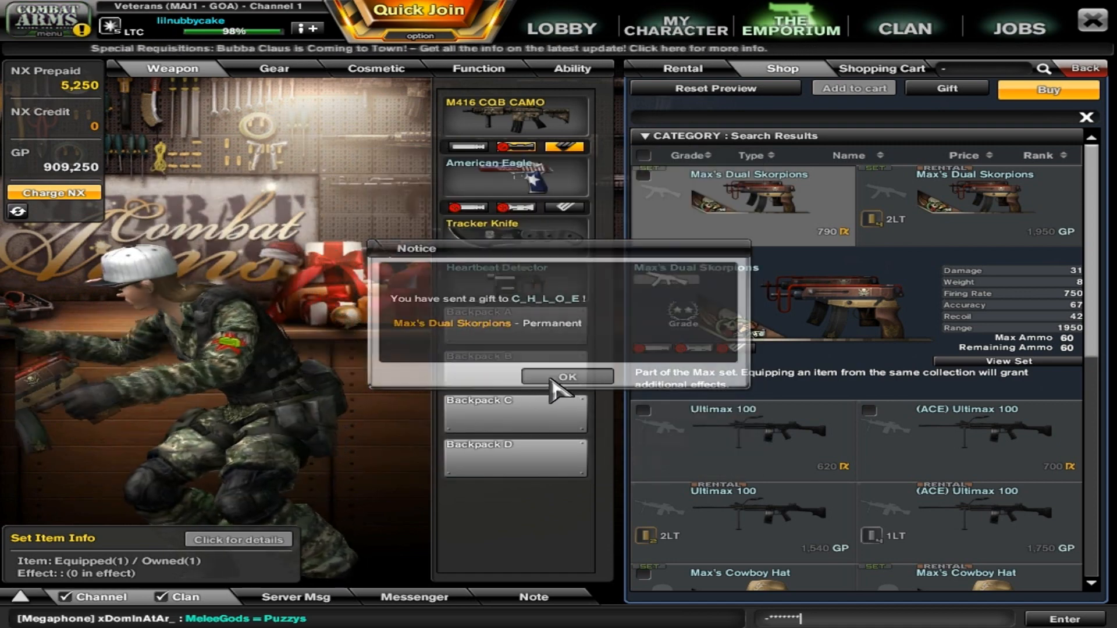
left_click(566, 376)
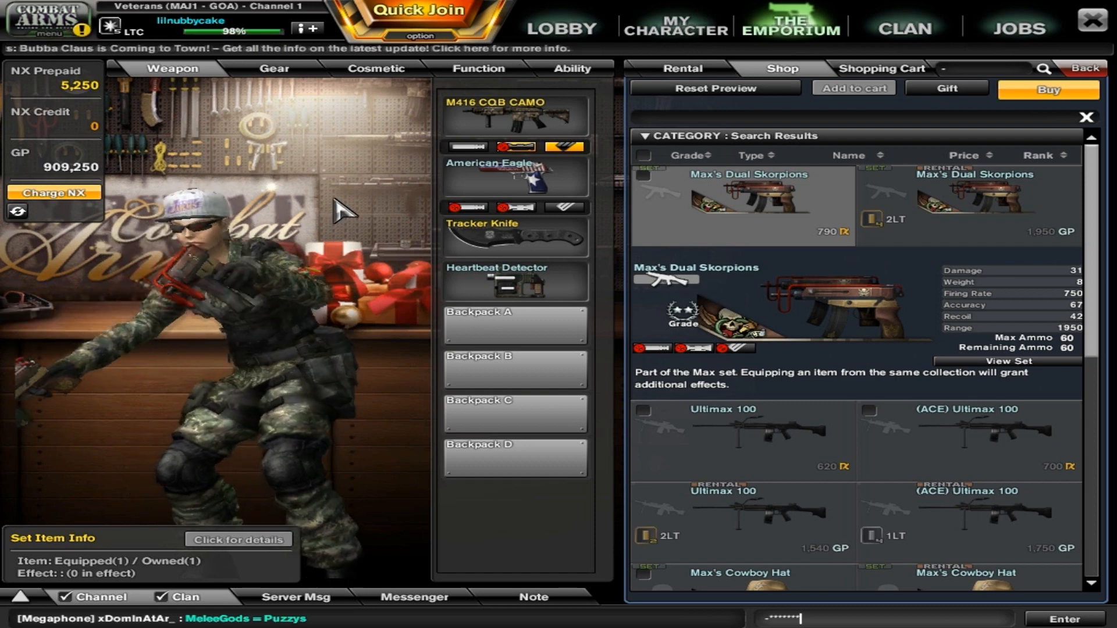